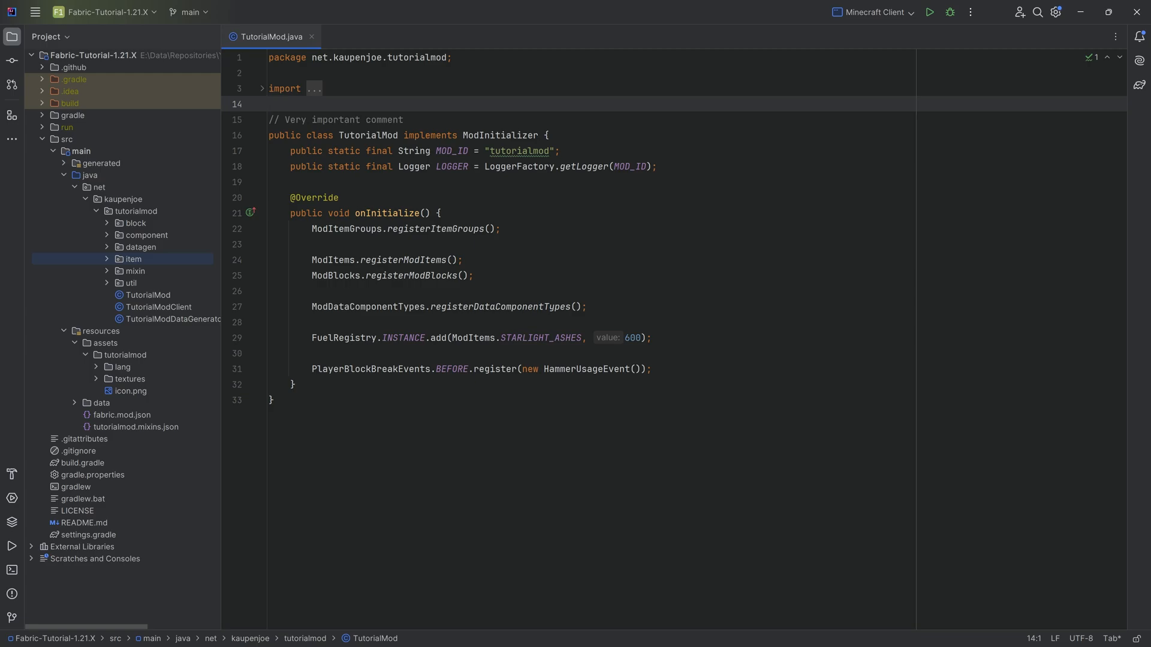
Open ModItems.java from the item package and scroll below PINK_GARNET_BOOTS.
left_click(131, 258)
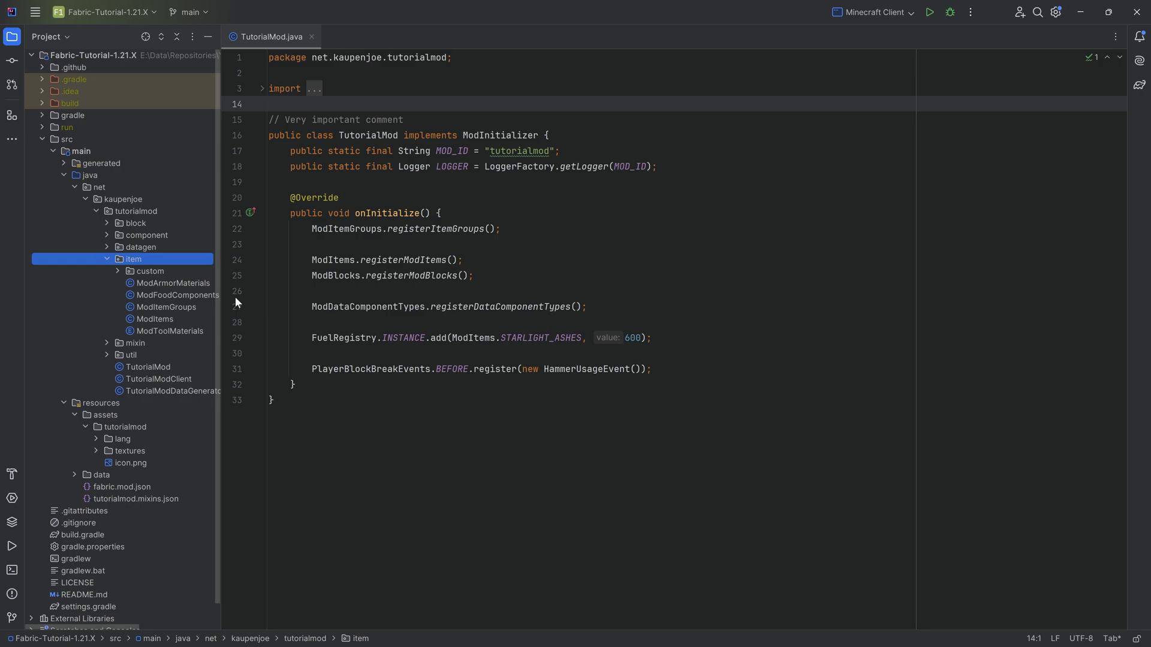
double_click(154, 319)
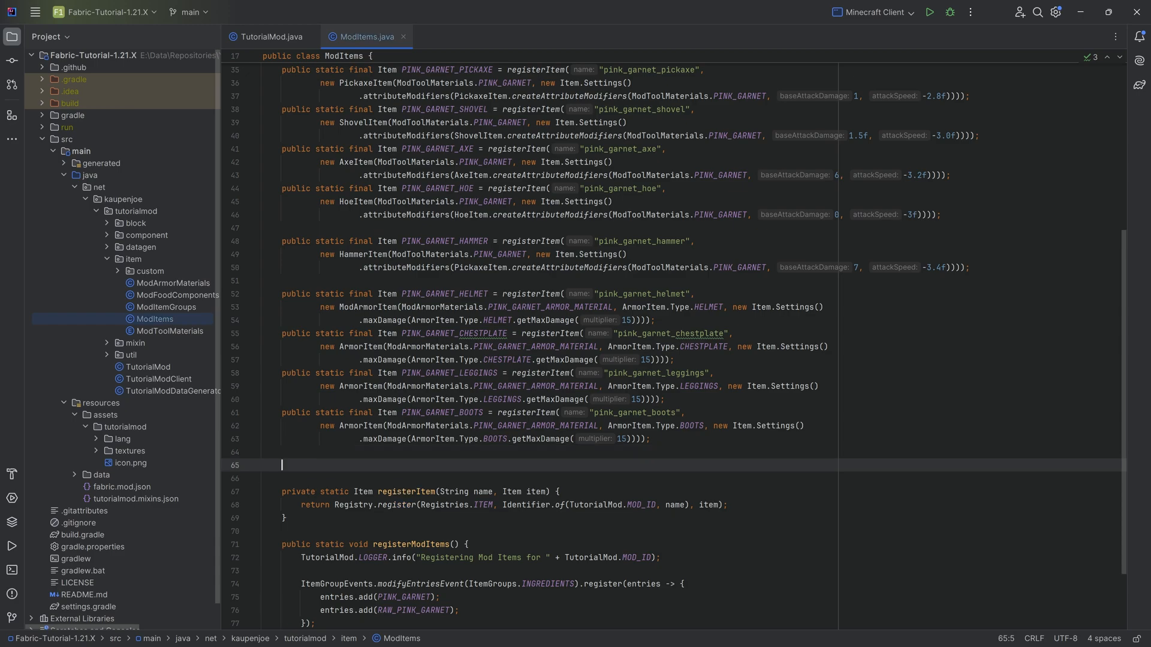
scroll("down", 3)
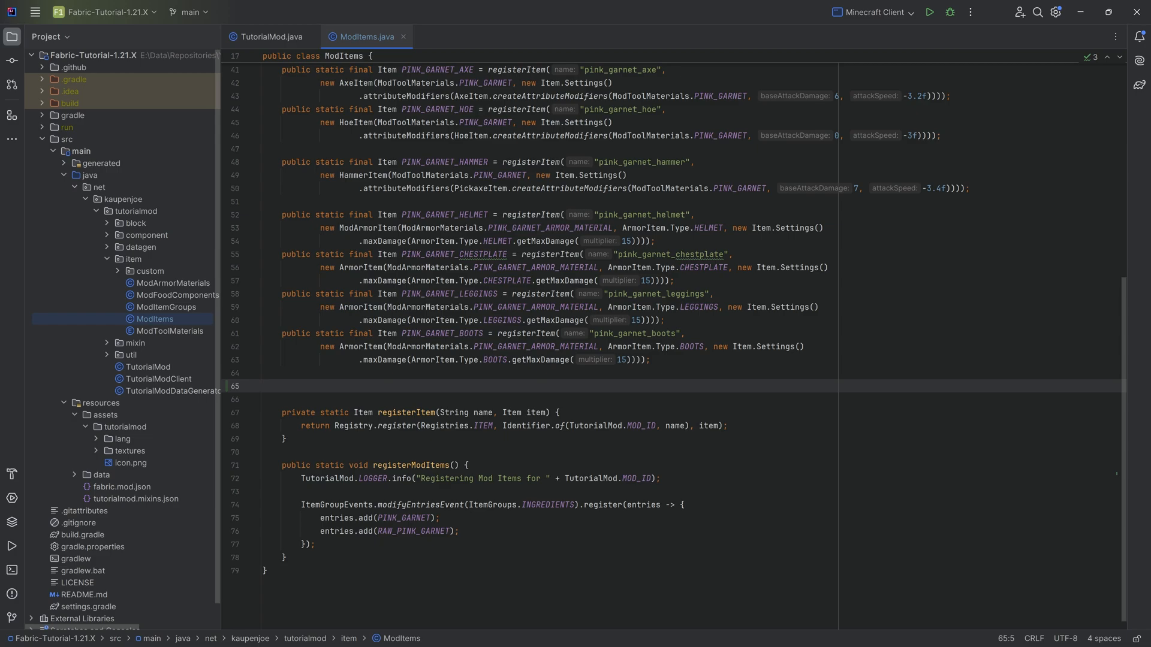
Declare PINK_GARNET_HORSE_ARMOR via registerItem named "pink_garnet_horse_armor".
type("public static final Item P")
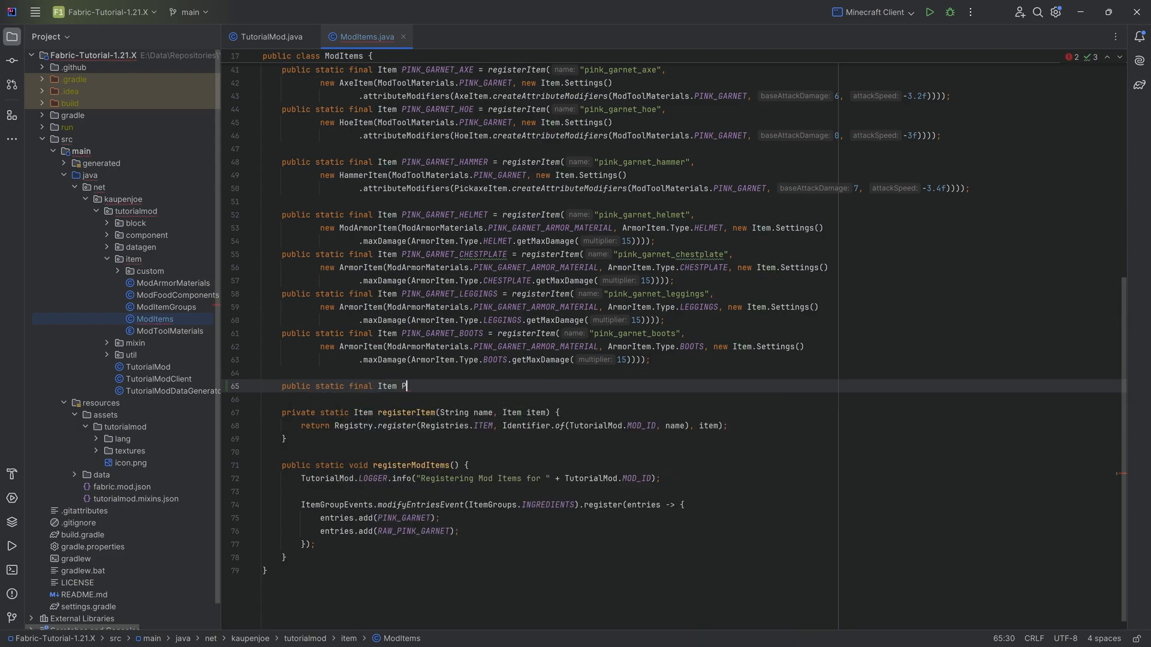
type("INK_GARNET_")
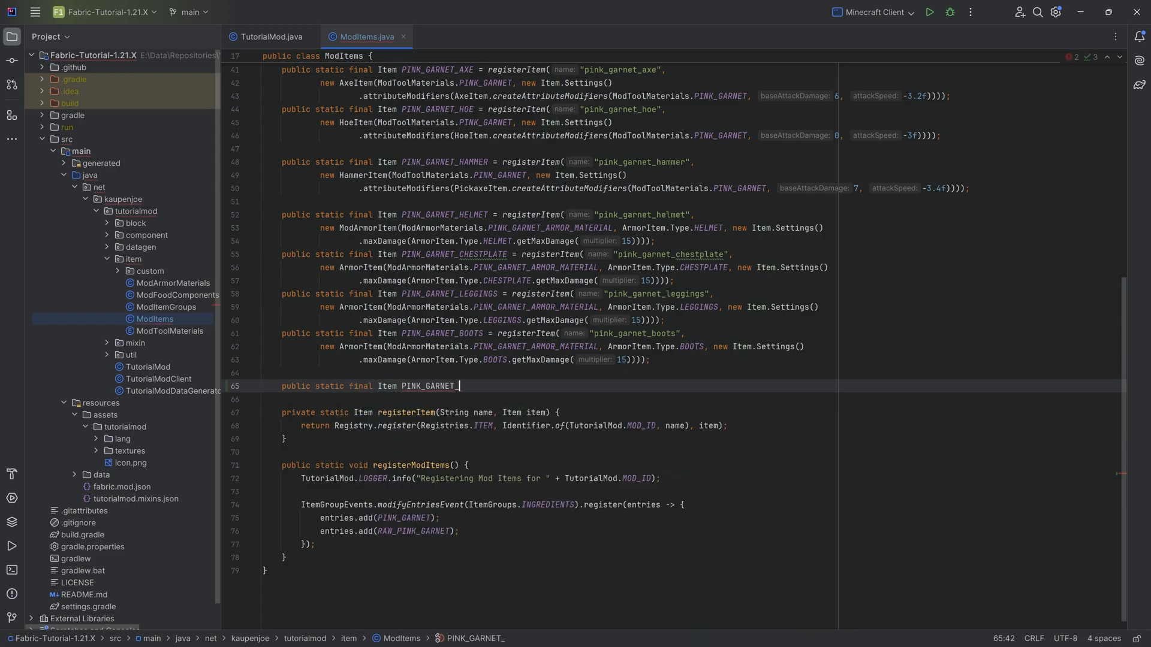
type("HORSE_ARMOR =")
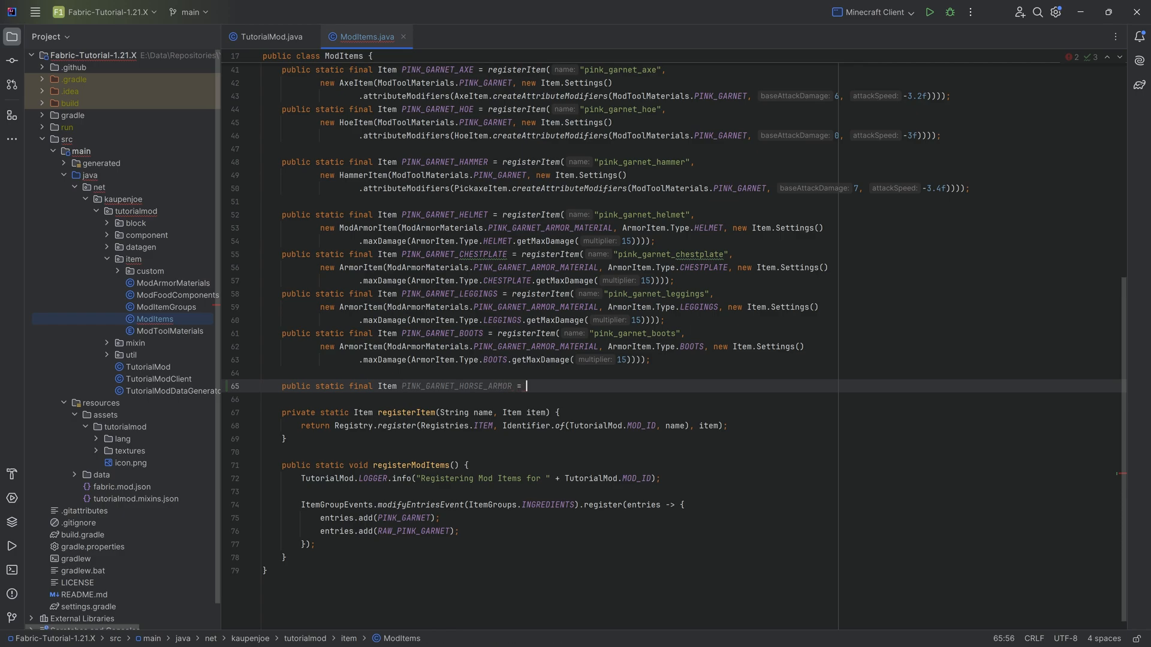
type("registerItem(")
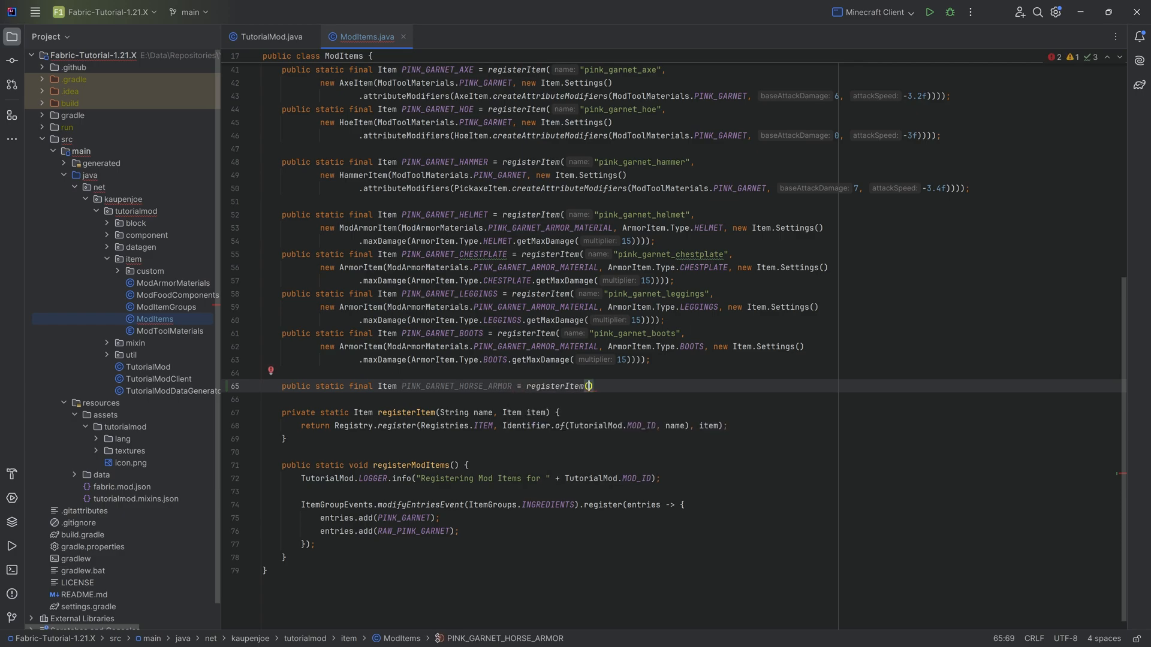
type("name: \"pink_garnet\"")
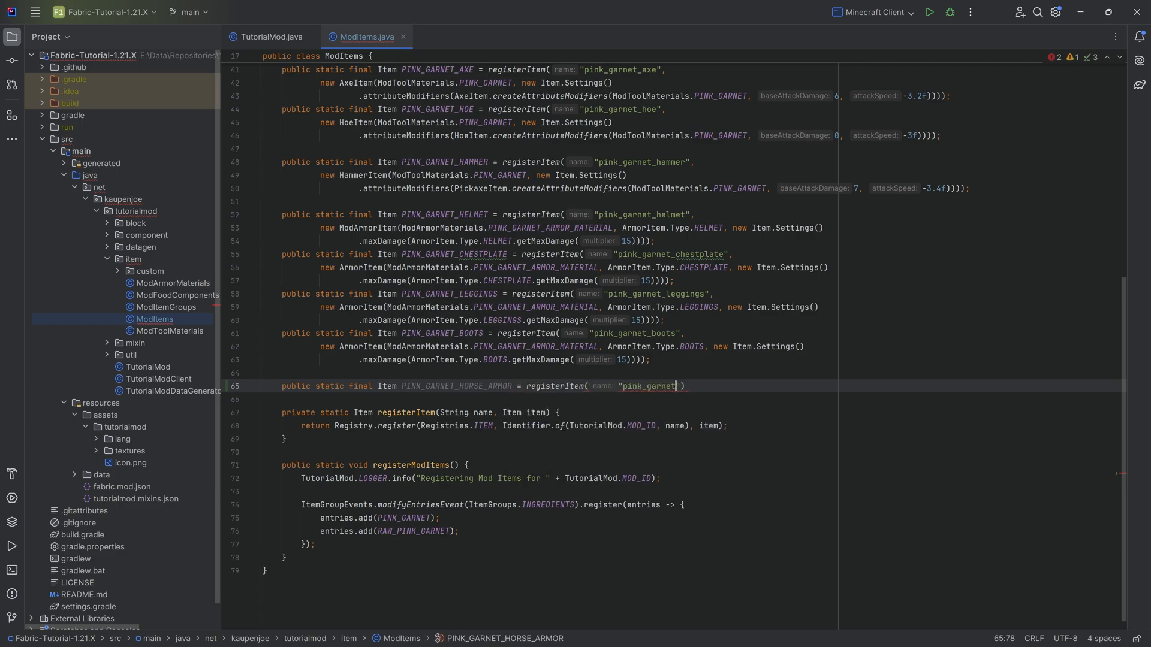
type("horse-")
type("new AnimalArmorItem(")
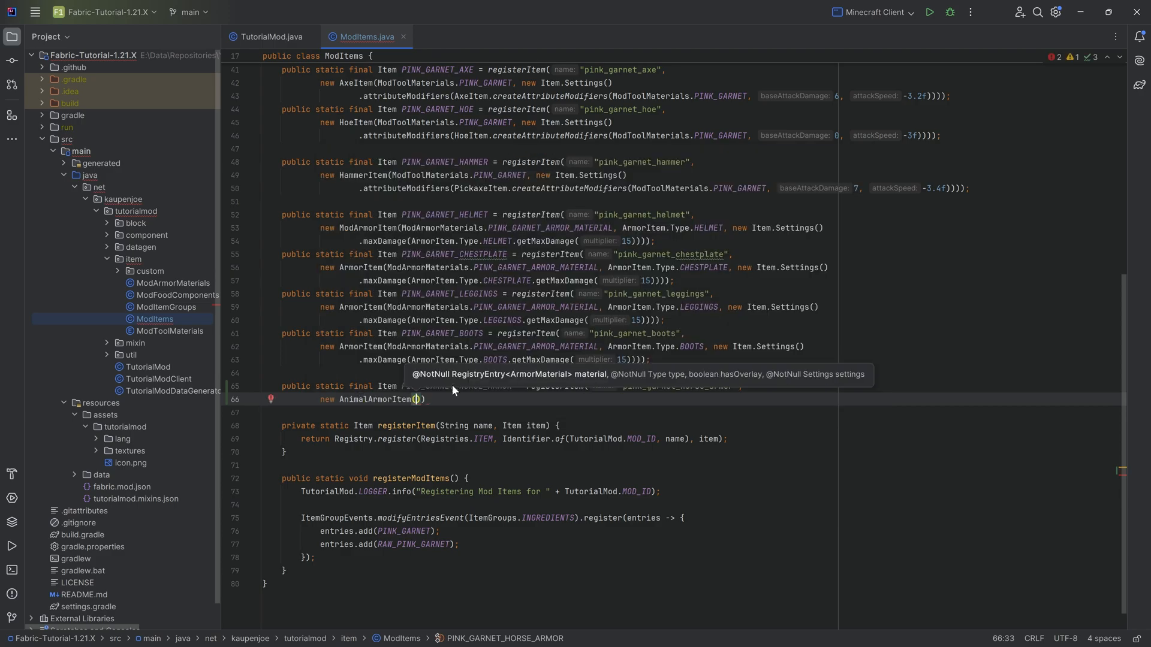
Pass PINK_GARNET_ARMOR_MATERIAL, EQUESTRIAN type, hasOverlay false, and maxCount(1) settings.
type("ModArmorMaterials.PINK_GARNET_ARMOR_MATERIAL")
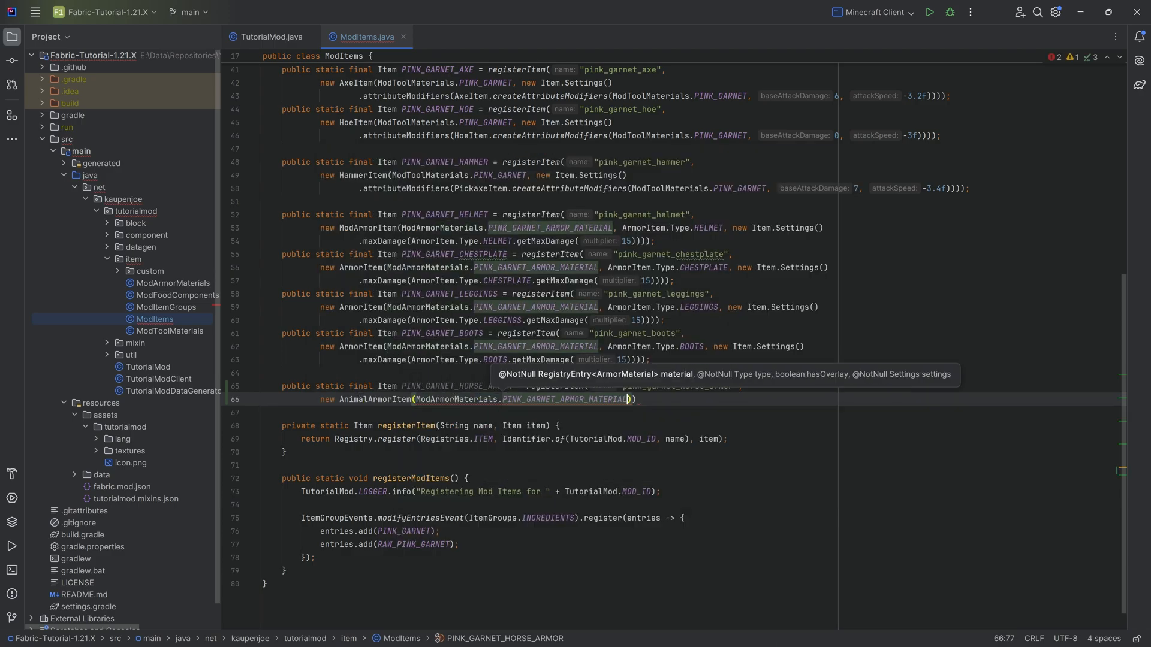
type(",")
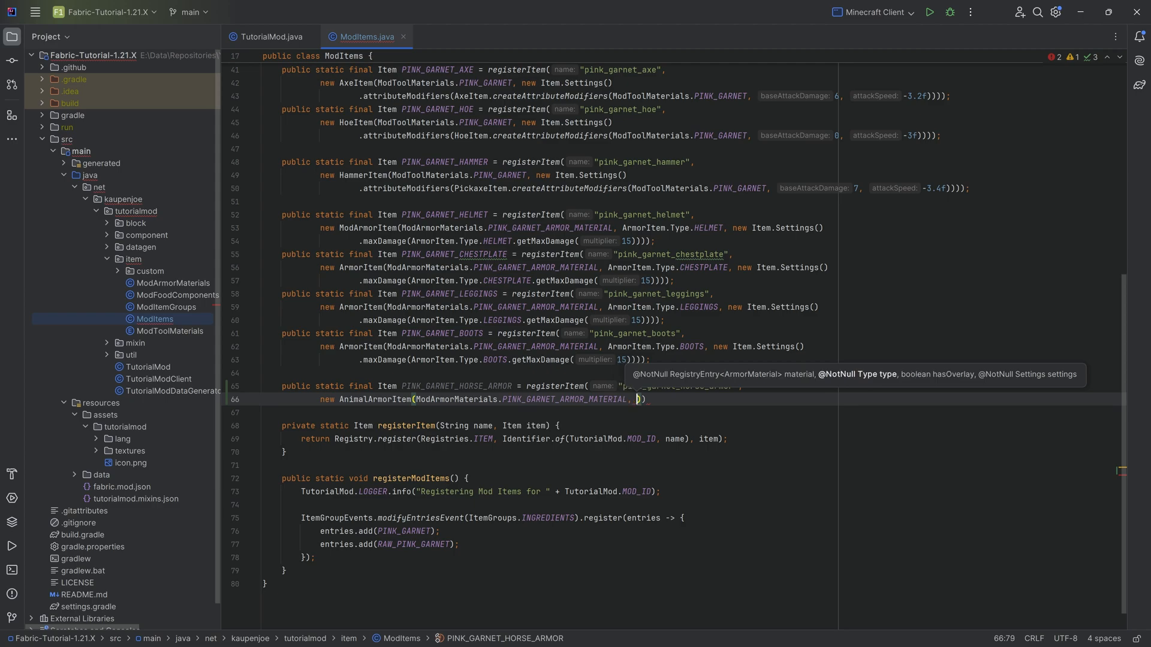
type("AnimalArmorItem.Type.EQUESTRIAN")
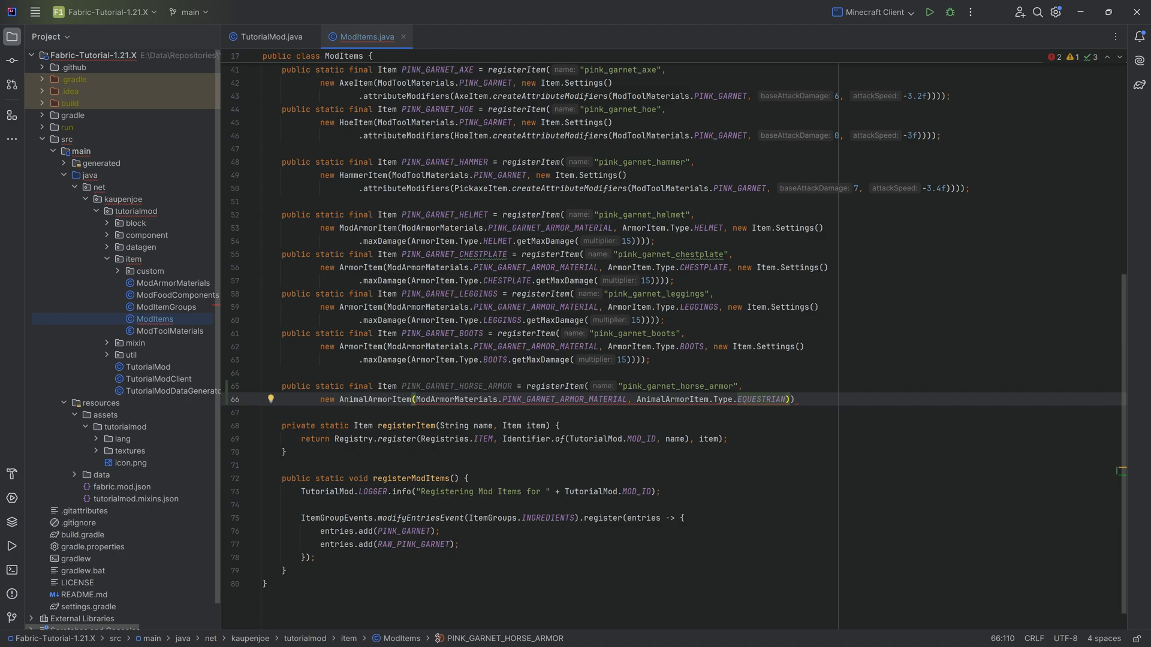
type(", hasOverlay: false,")
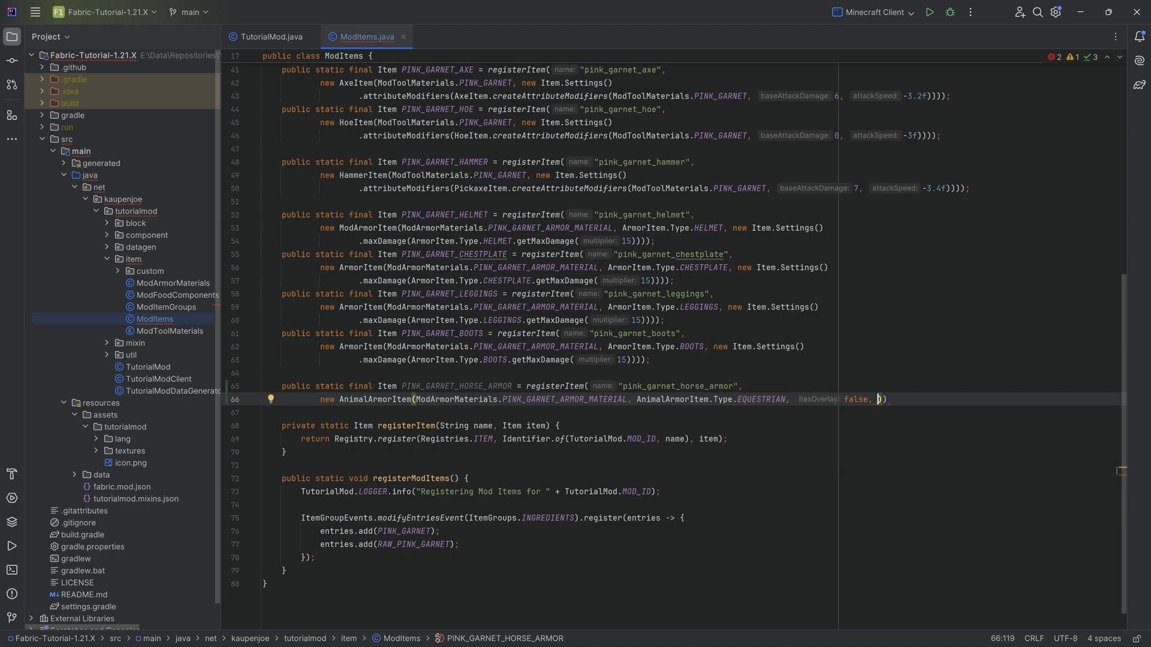
type("new Item.Settings()")
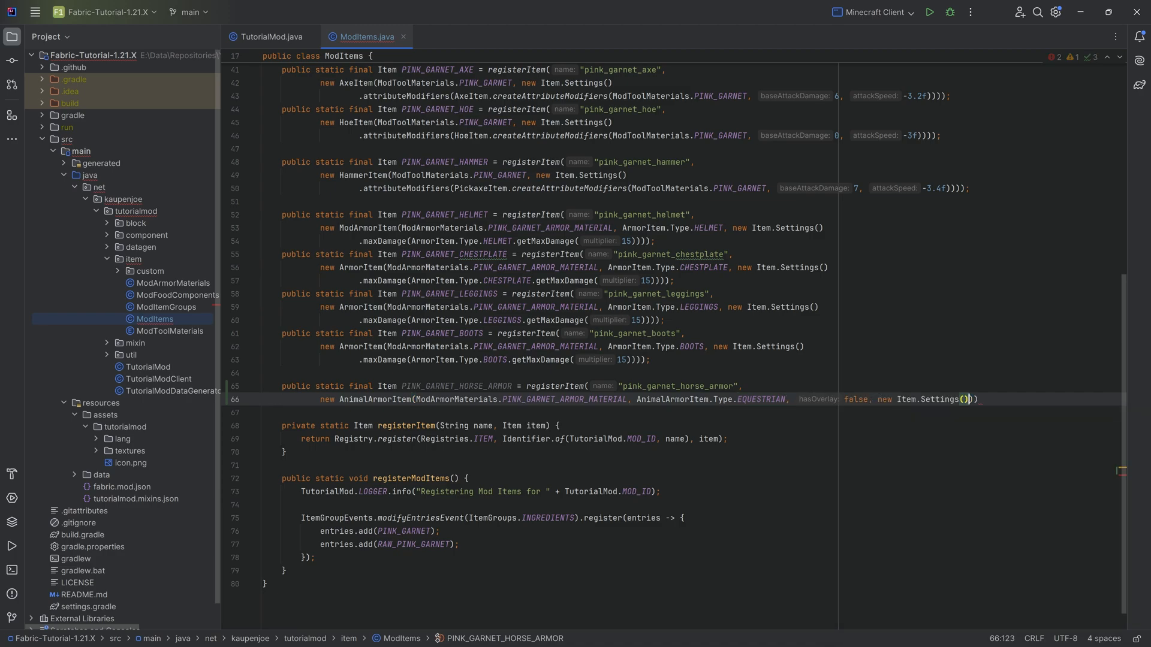
type(".maxCount(")
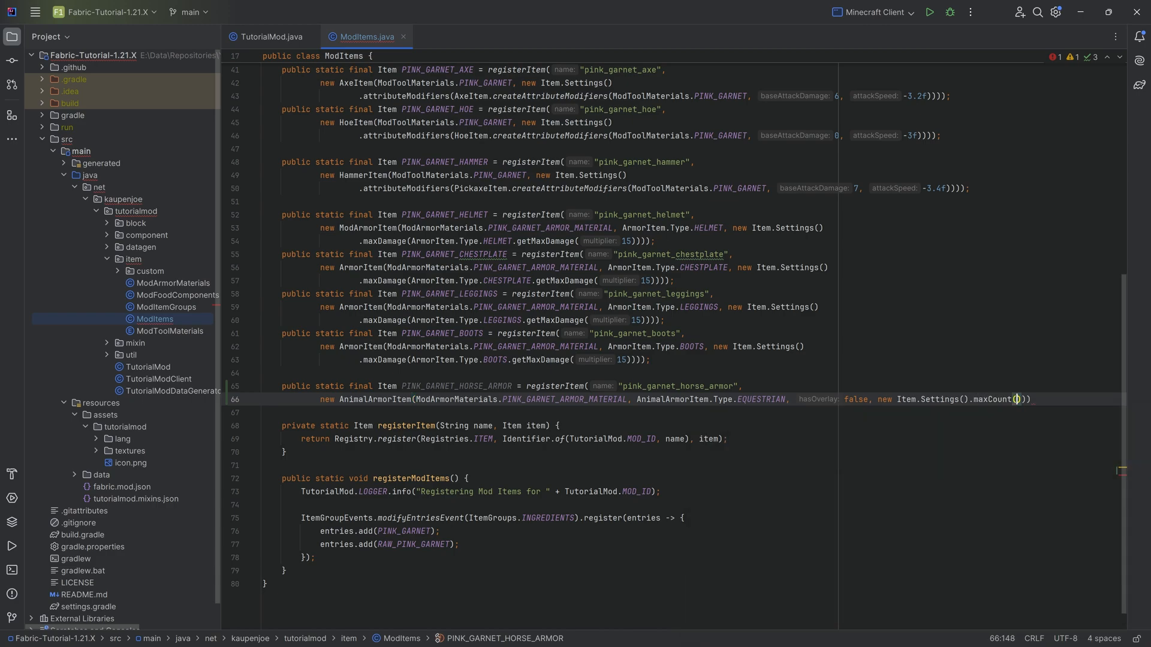
type("1)")
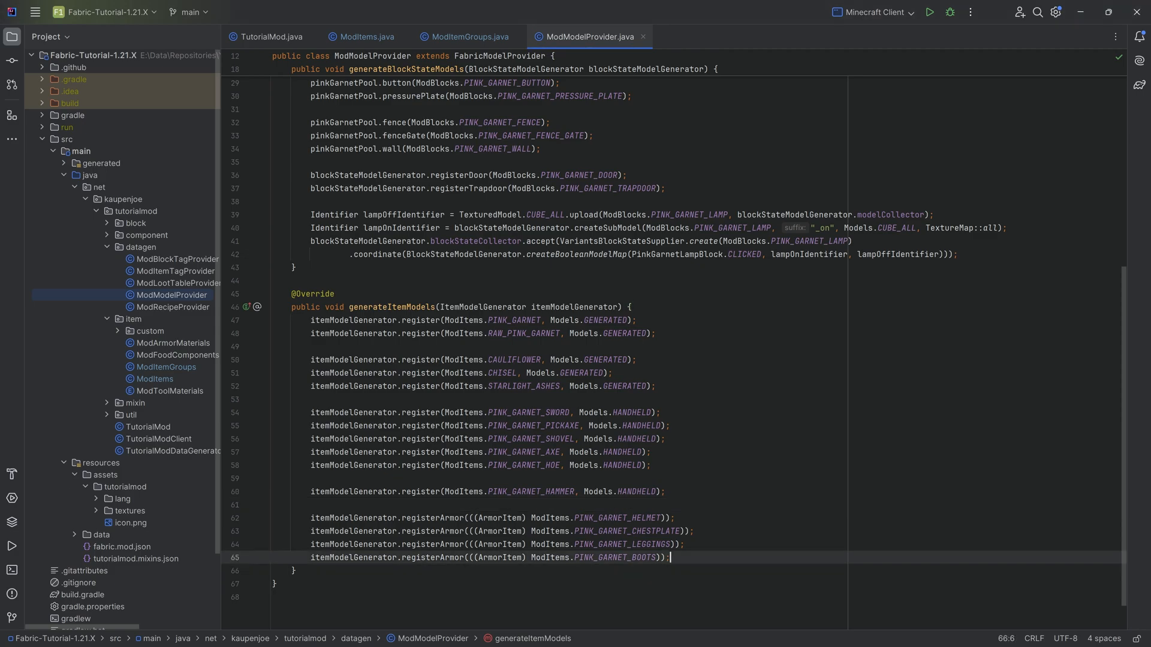
Add itemModelGenerator.register(ModItems.PINK_GARNET_HORSE_ARMOR, Models.GENERATED) to generateItemModels.
type("itemModelGenerator")
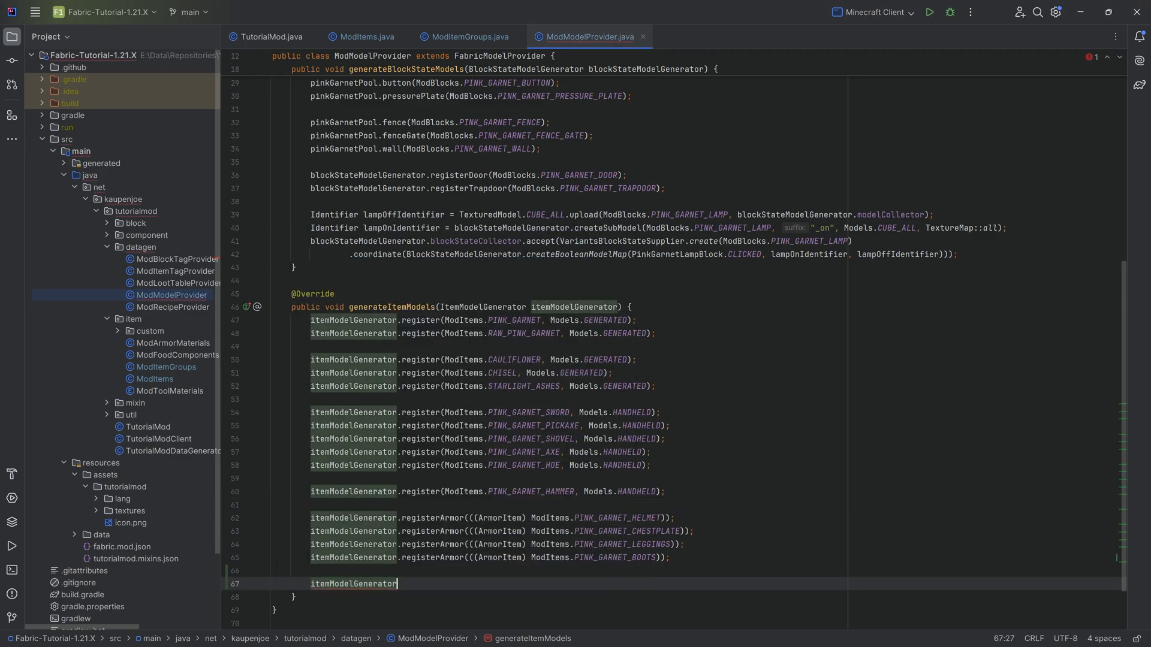
type(".register();")
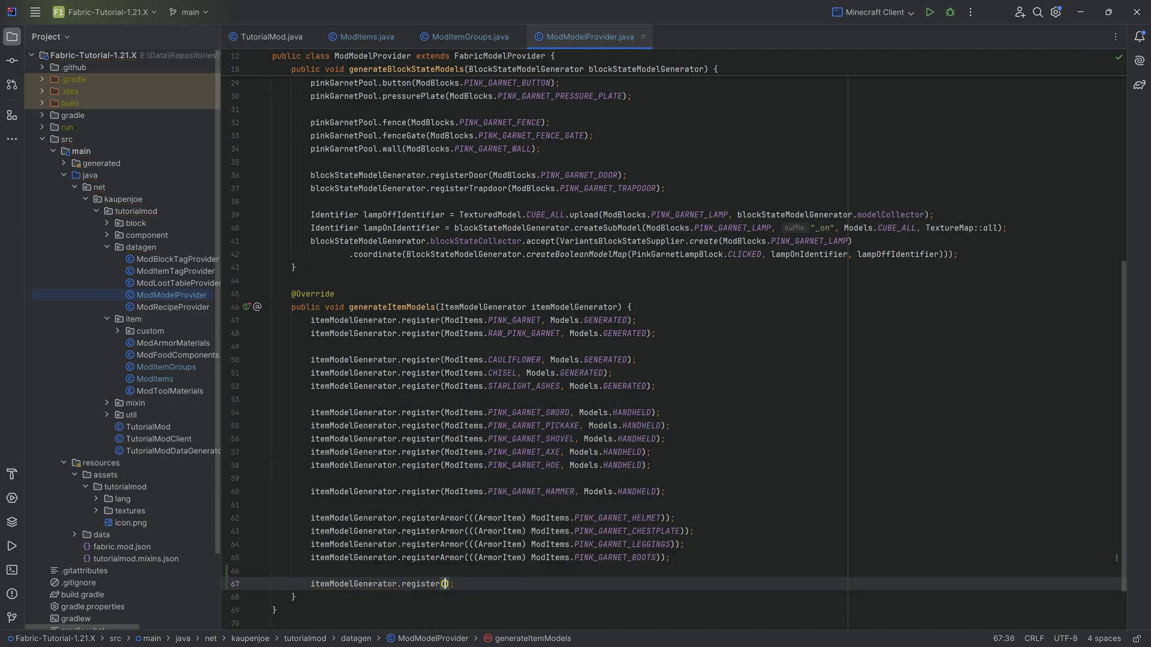
type("ModItems.HOR")
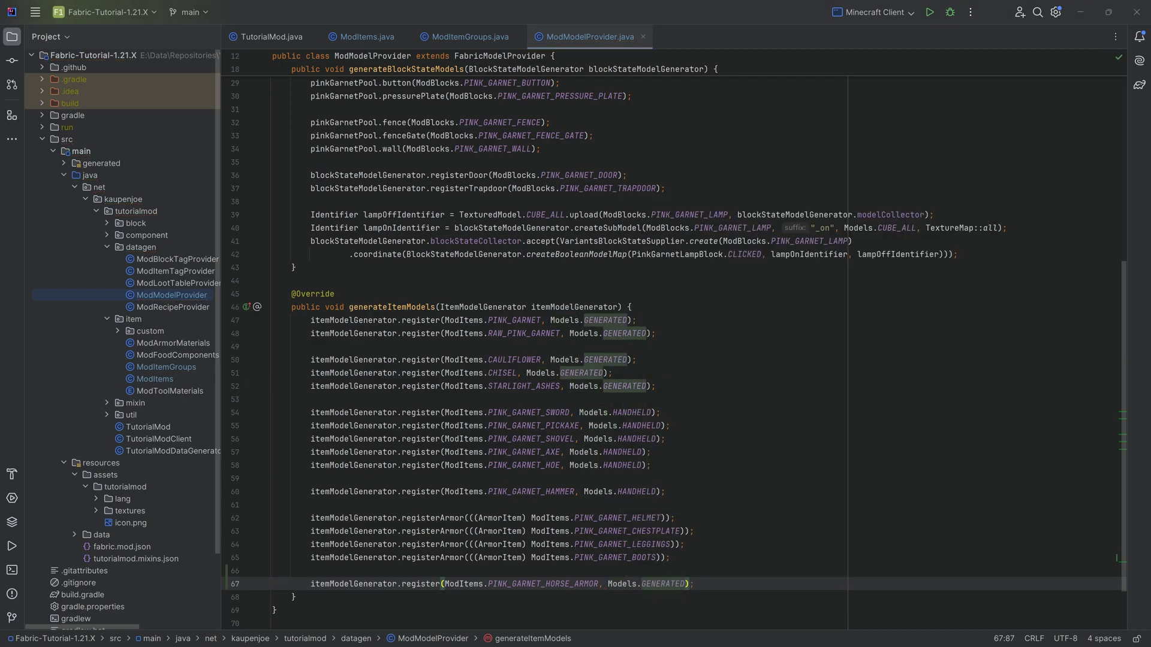
Add "Pink Garnet Horse Armor" to en_us.json and paste pink_garnet_horse_armor.png into textures/item.
left_click(145, 510)
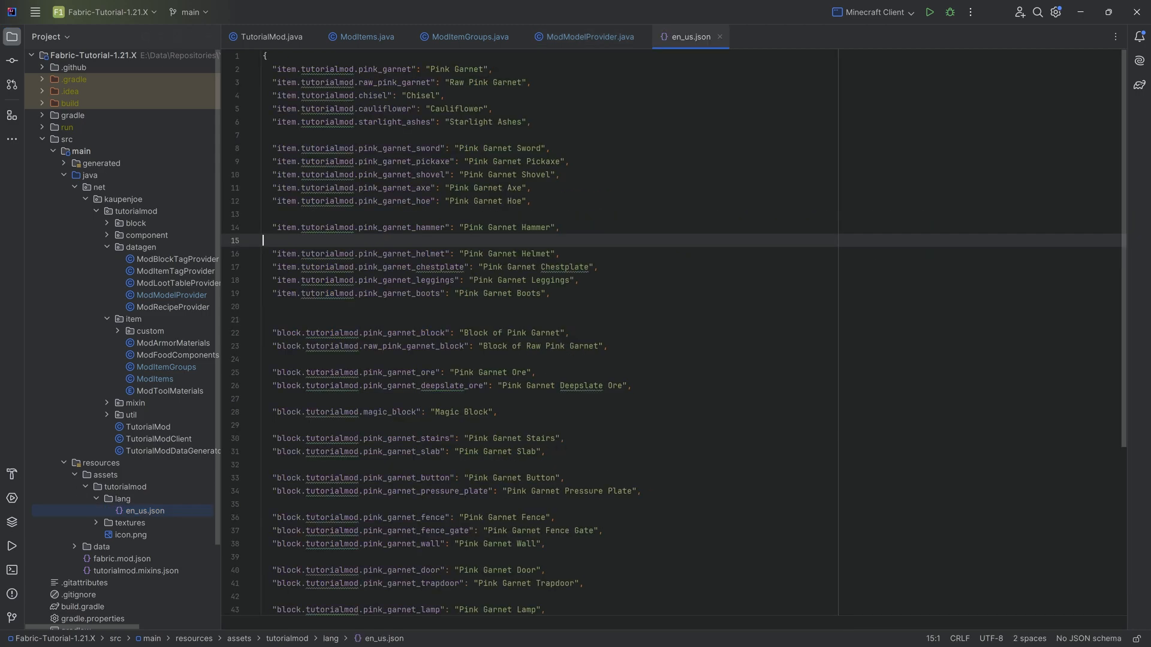
type("\"item.tutorialmod.pink_garnet_horse_armor\": \"Pink Garnet Horse Armor\",")
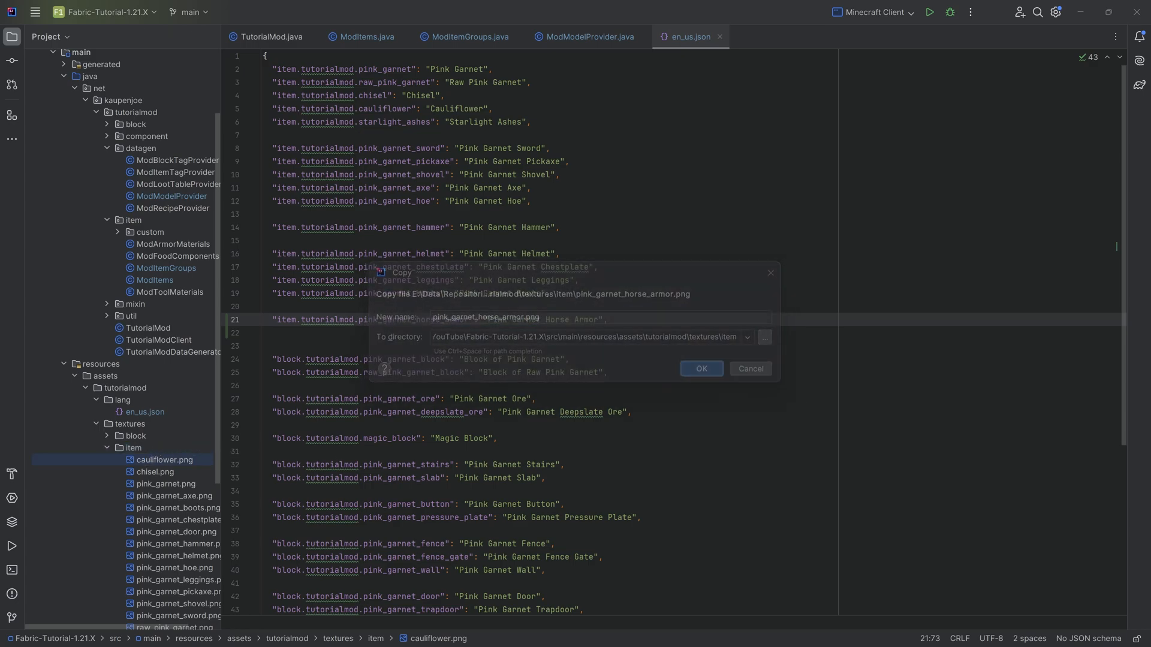
left_click(700, 368)
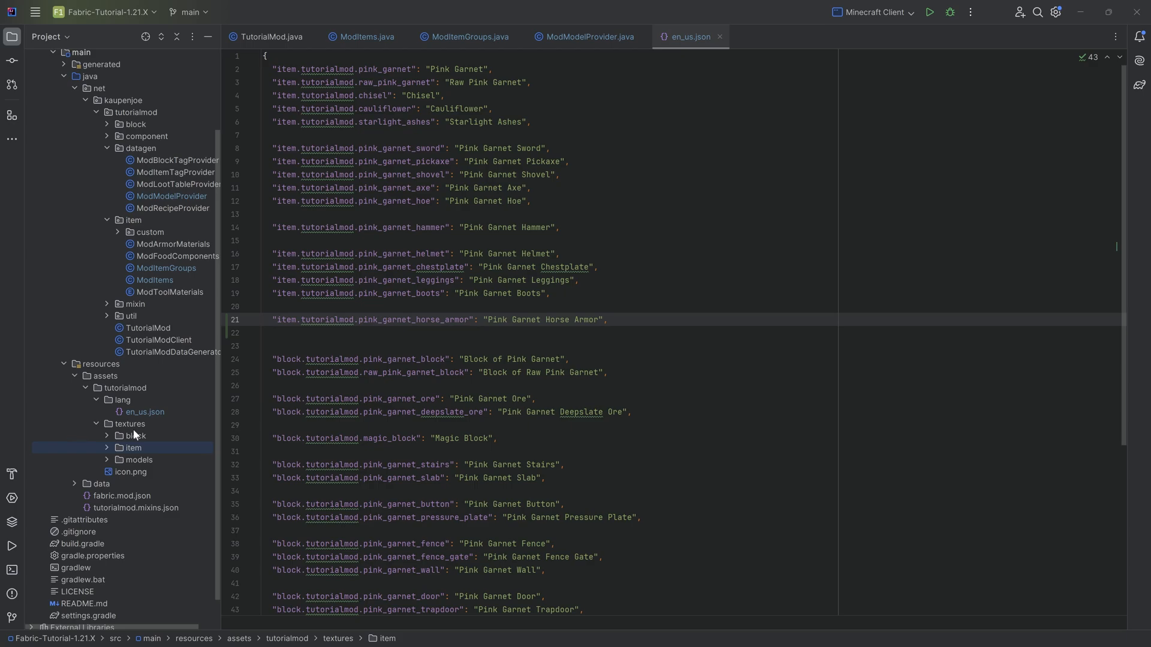
Create an entity/horse/armor directory under textures, correcting the misspelled folder name.
right_click(134, 448)
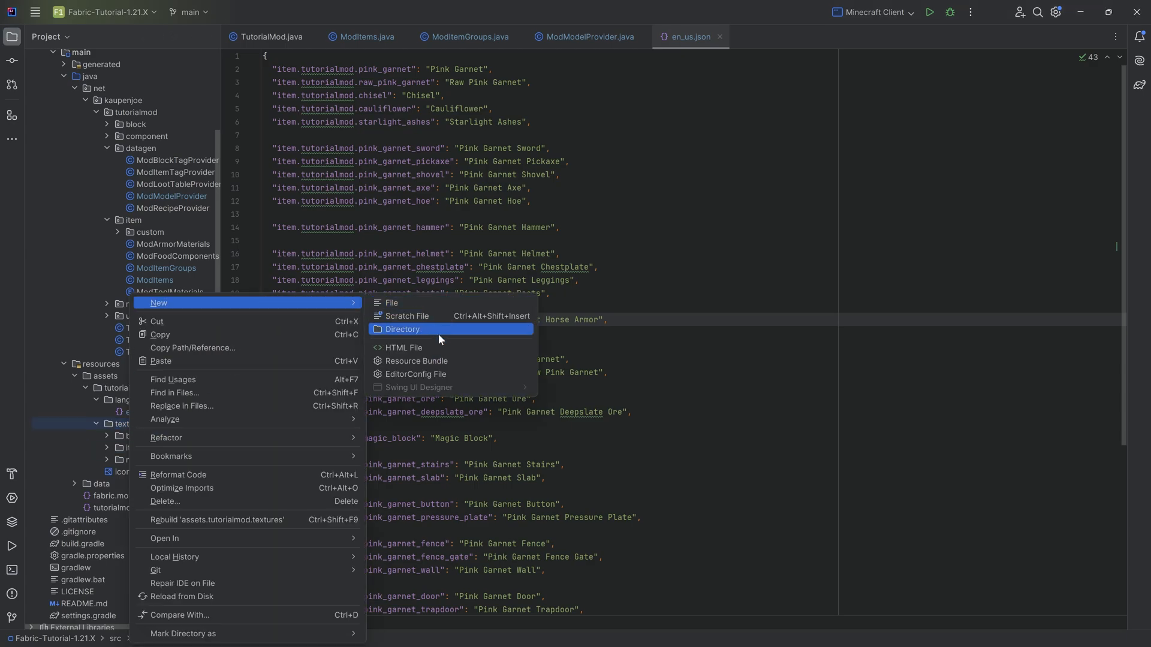
left_click(403, 329)
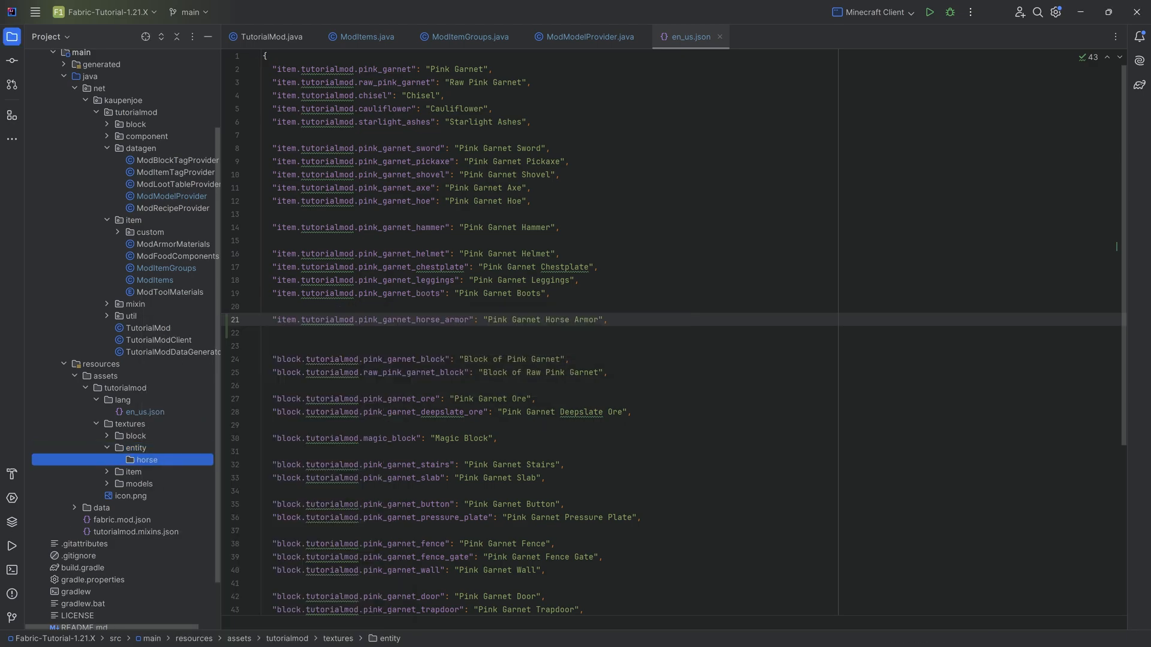
right_click(146, 459)
type("armor")
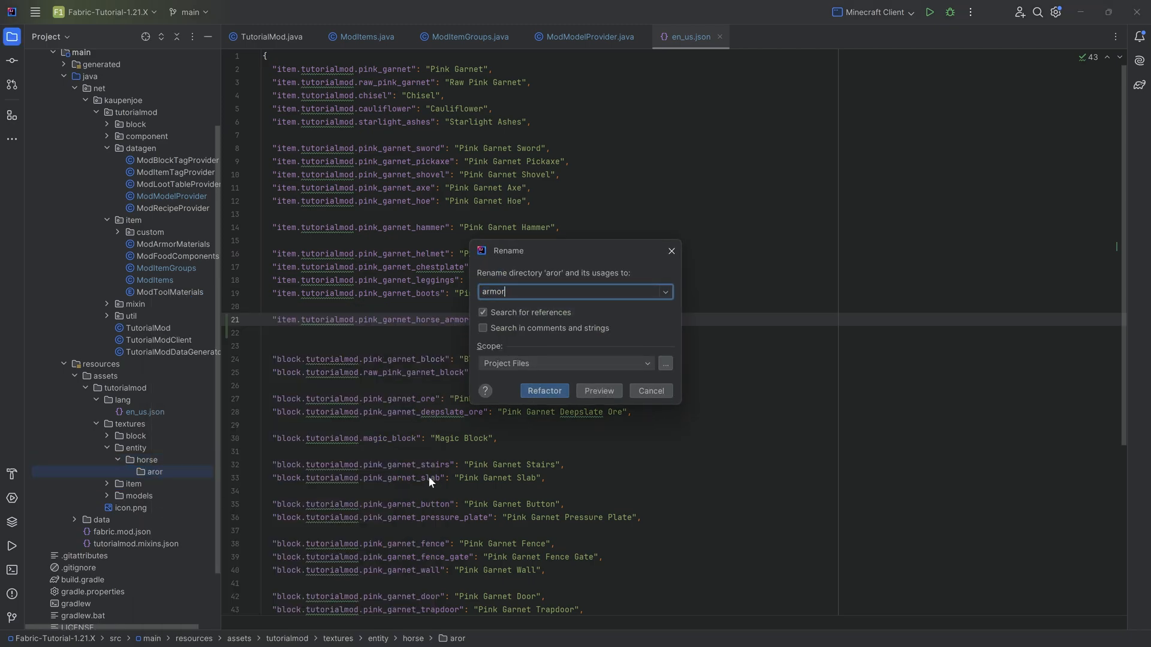
left_click(543, 390)
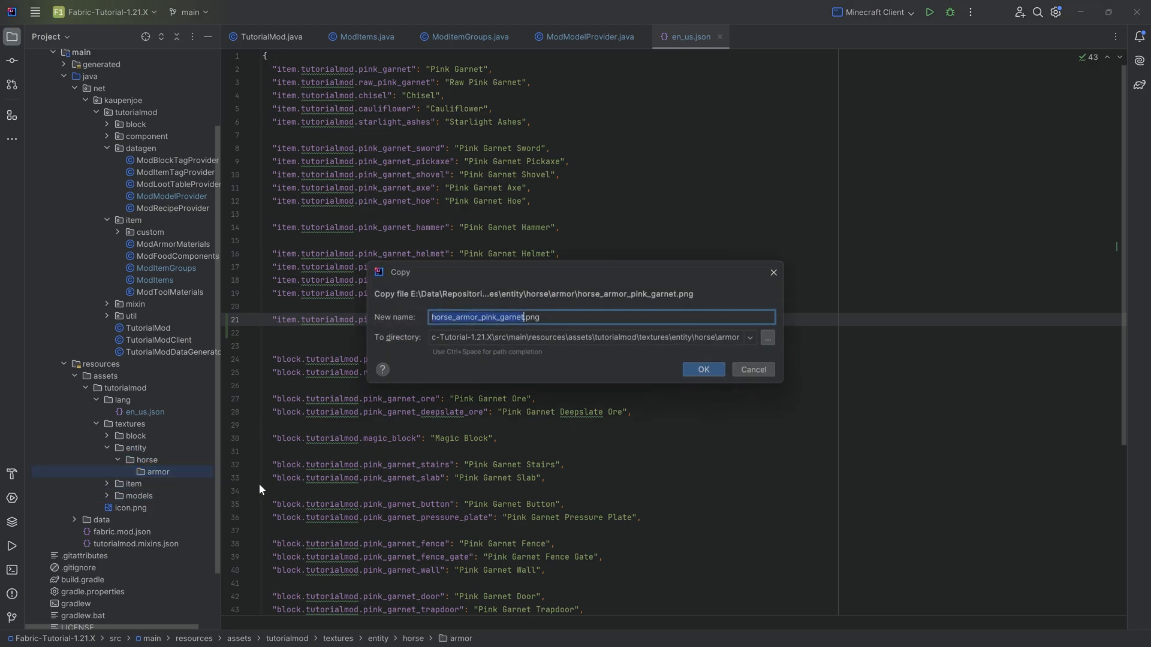
Paste horse_armor_pink_garnet.png into the armor folder and add it to Git.
left_click(703, 369)
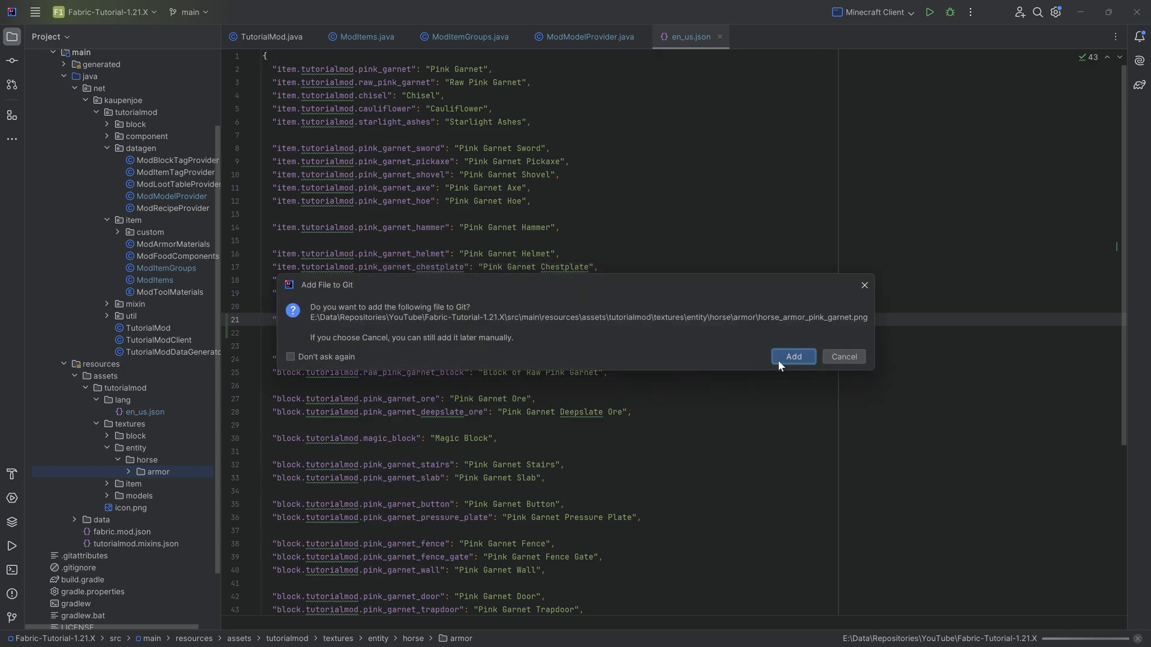
left_click(793, 356)
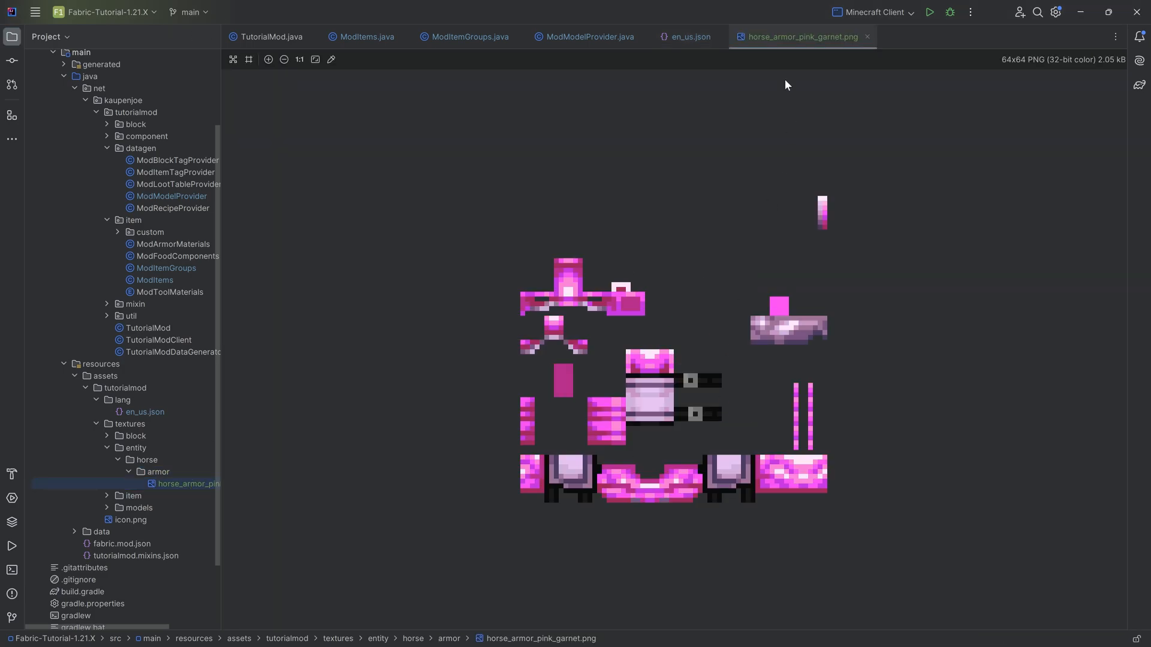
left_click(686, 37)
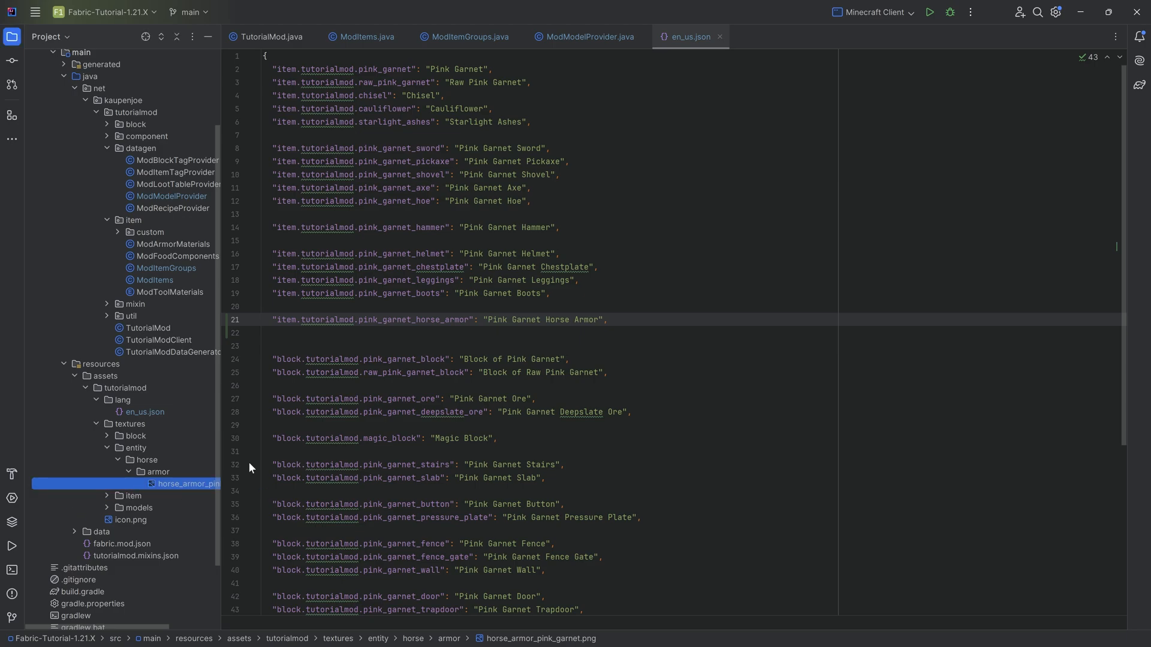
Run the Data Generation configuration until it finishes with exit code 0.
left_click(361, 36)
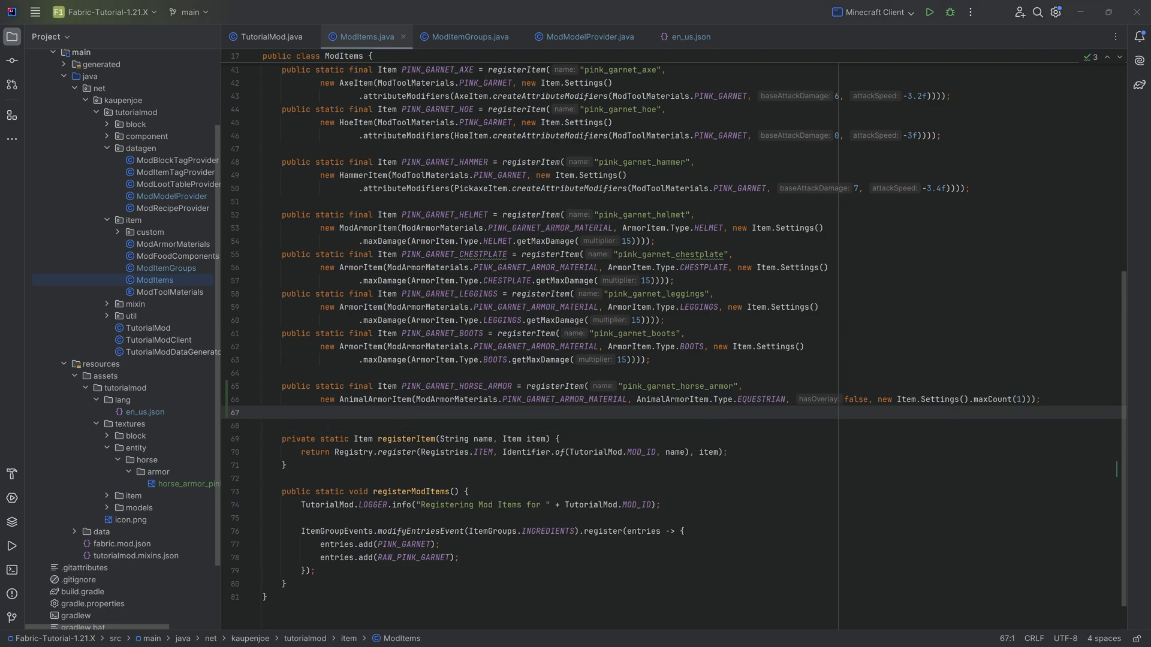
left_click(872, 12)
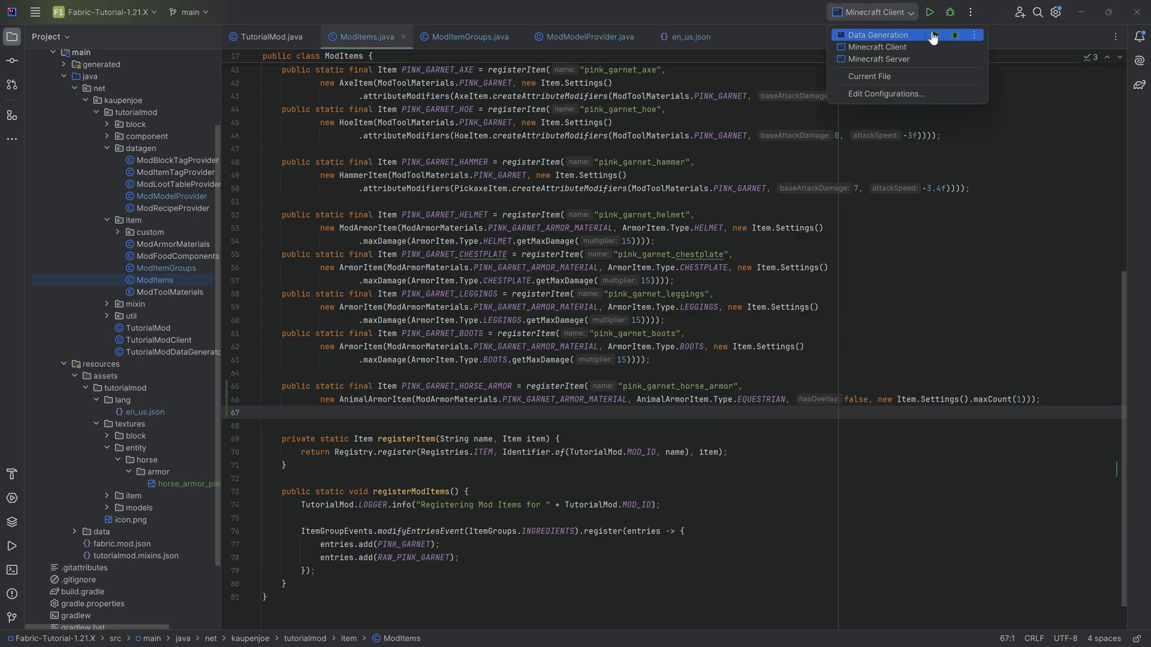
left_click(874, 35)
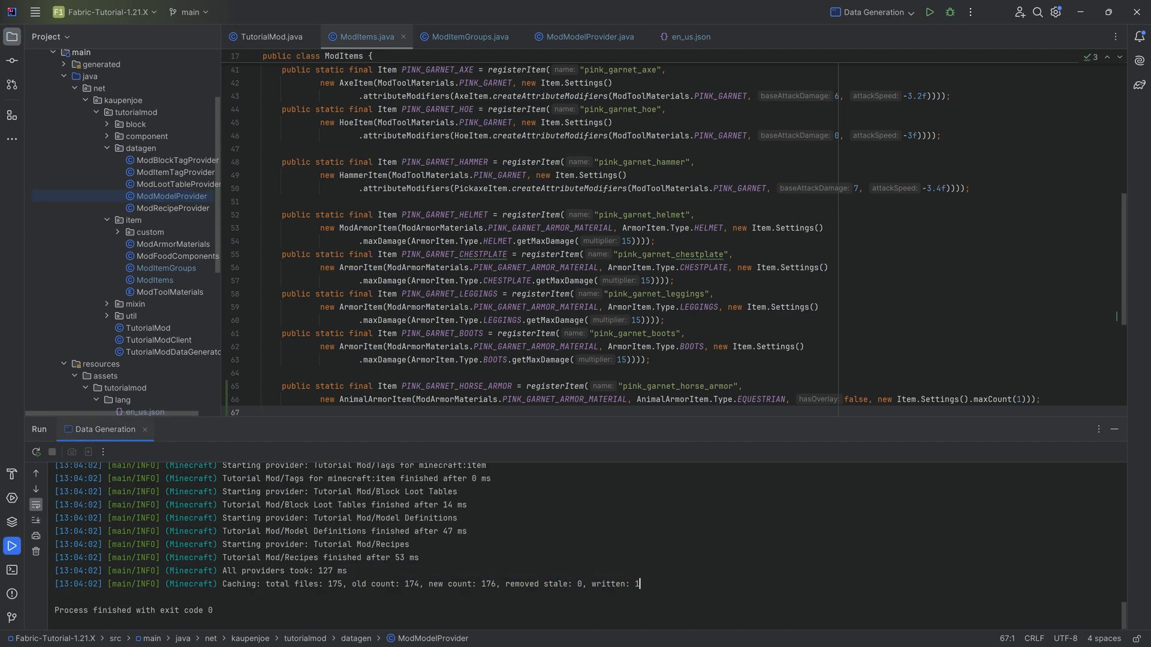
left_click(872, 12)
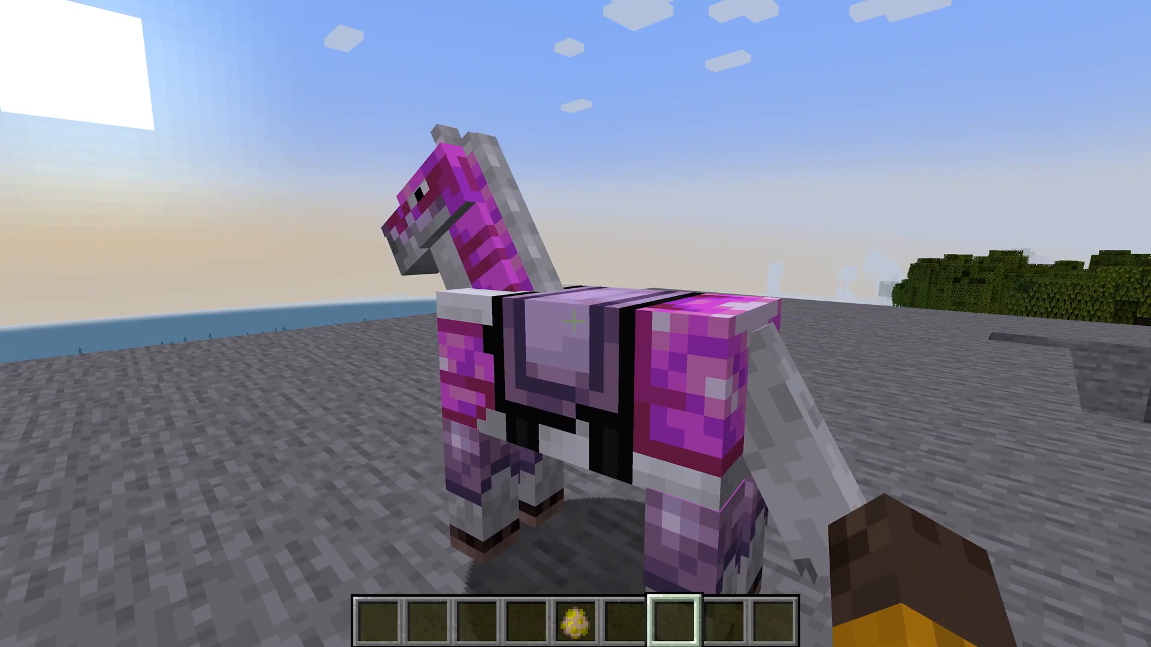
mouse_move(576, 324)
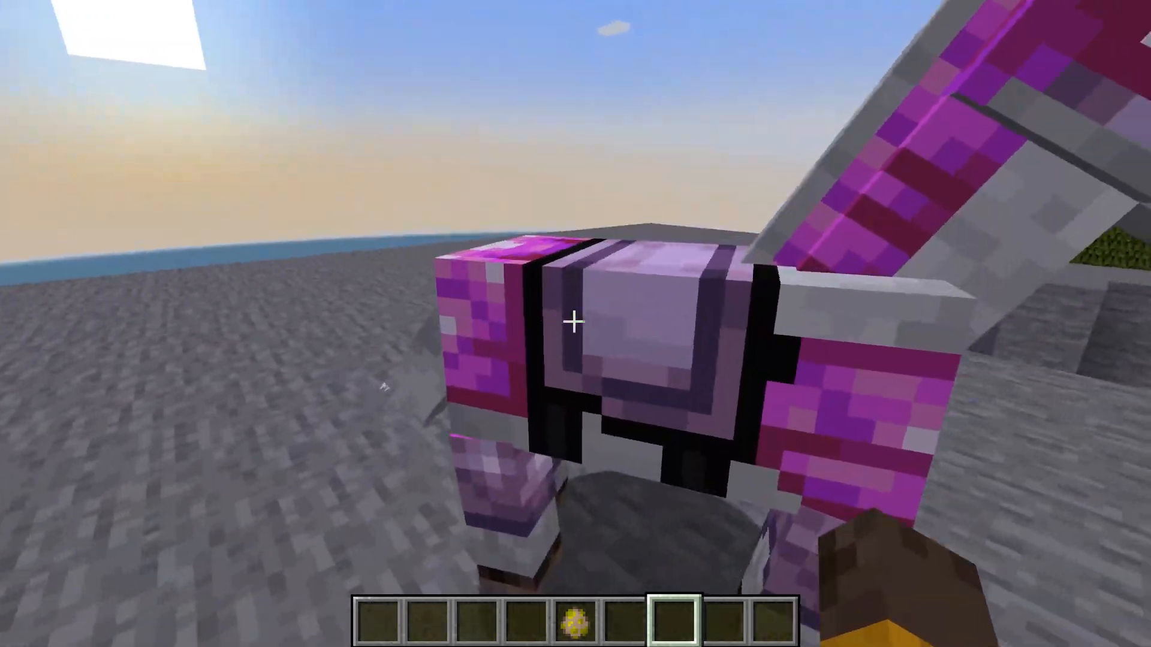